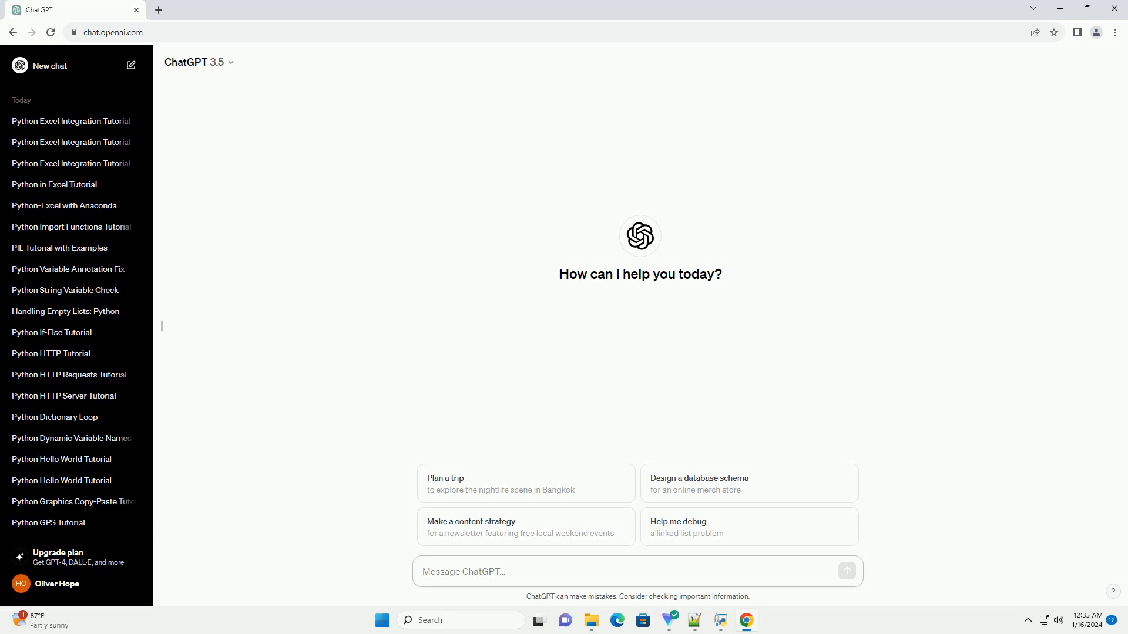
Step: Send ChatGPT a request for a Python in Excel for Mac tutorial with code examples
{"action": "left_click", "coordinate": [635, 571]}
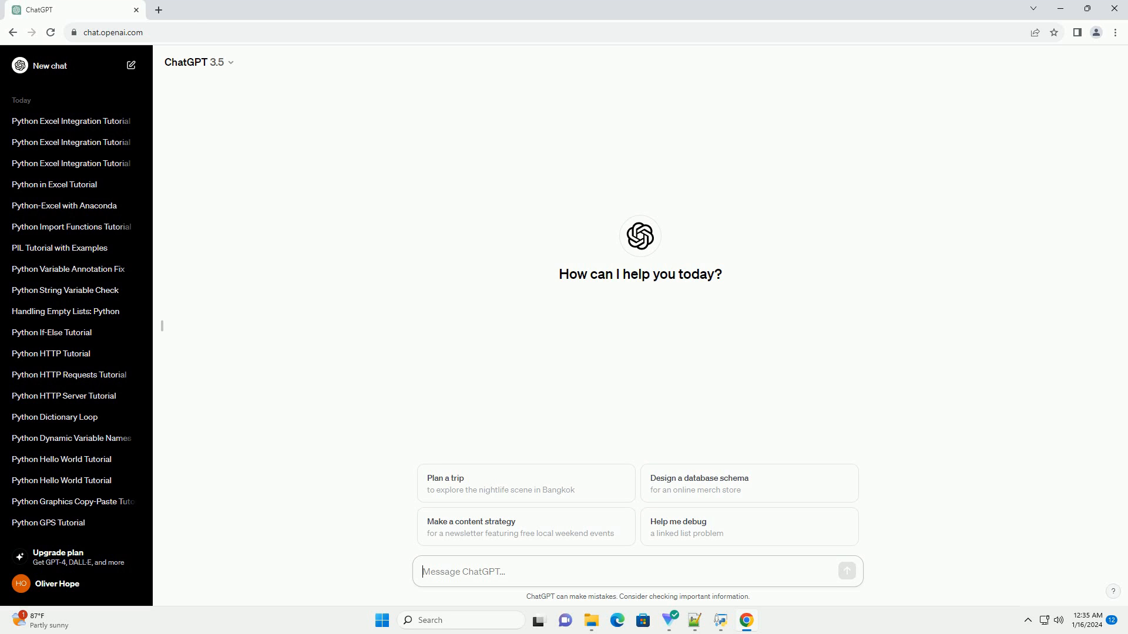
{"action": "left_click", "coordinate": [846, 571]}
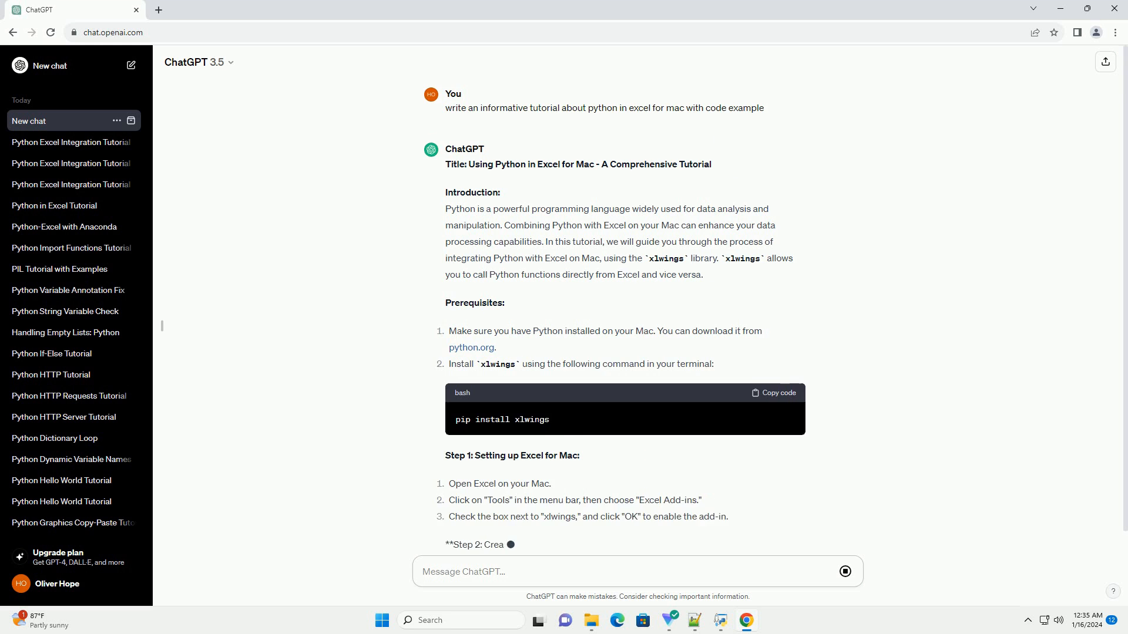
Step: Follow the streaming tutorial through xlwings setup and add_numbers code to Step 5
{"action": "scroll", "scroll_direction": "down", "scroll_amount": 3}
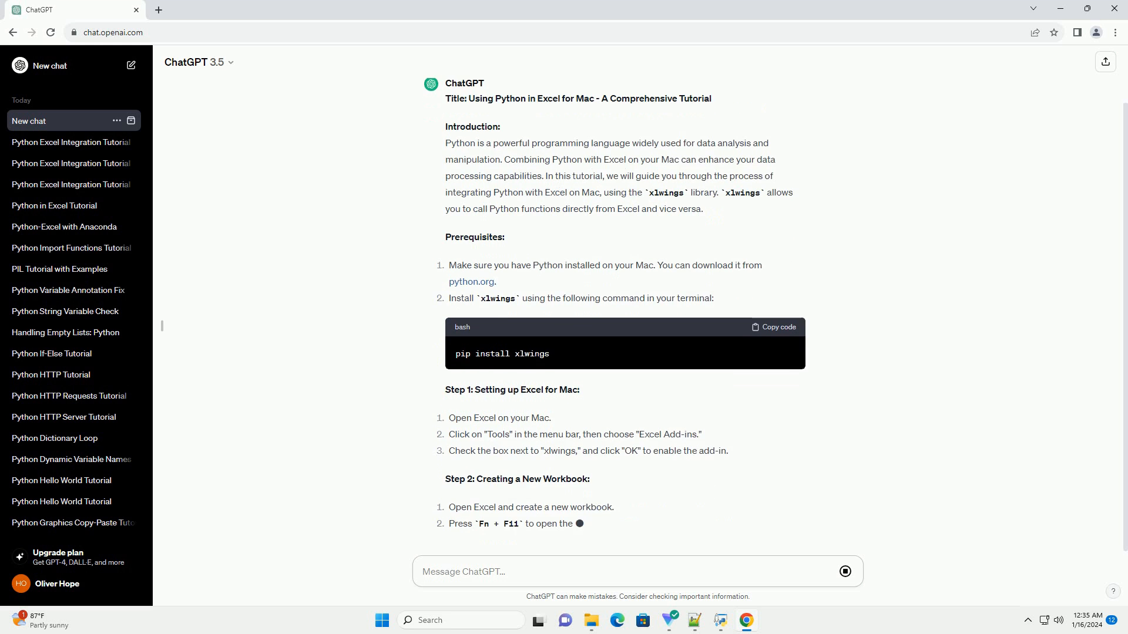
{"action": "scroll", "scroll_direction": "down", "scroll_amount": 3}
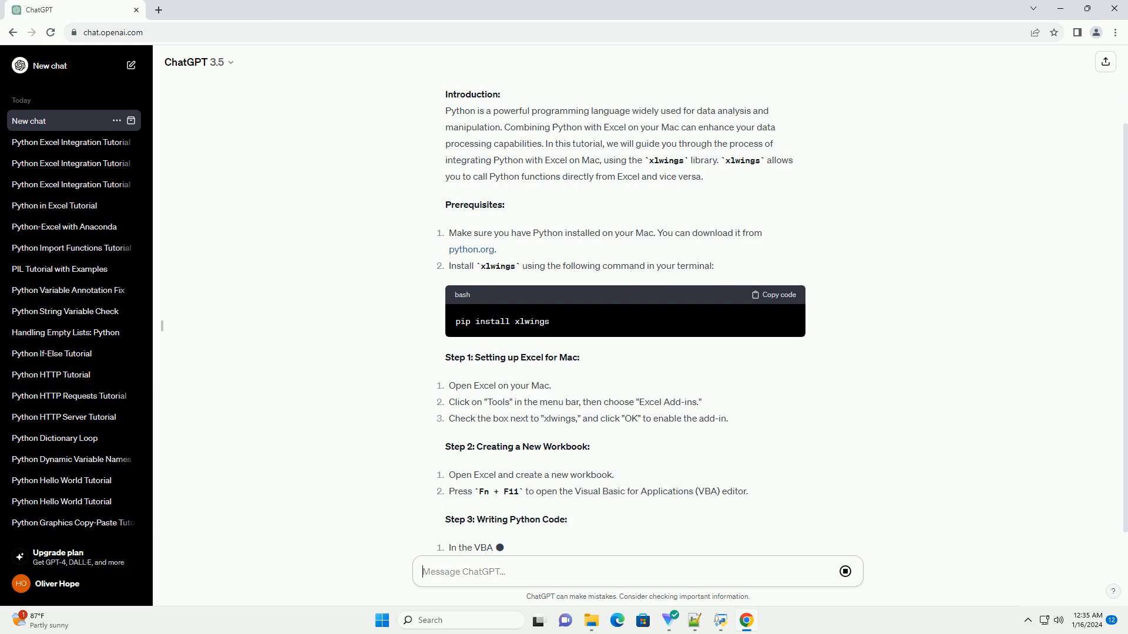
{"action": "scroll", "scroll_direction": "down", "scroll_amount": 3}
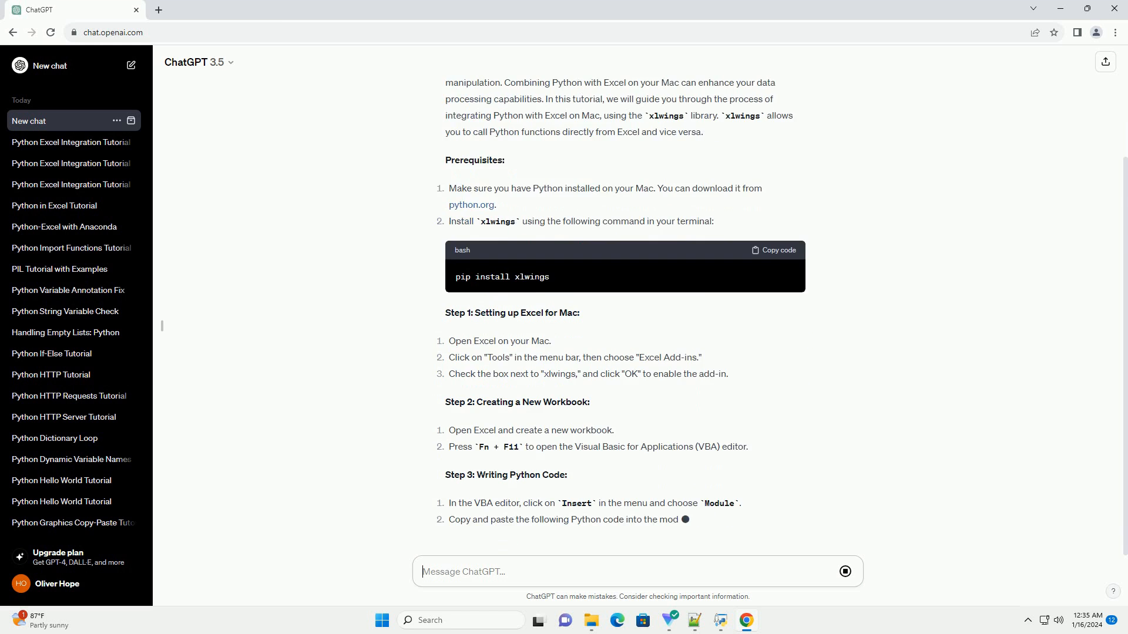
{"action": "scroll", "scroll_direction": "down", "scroll_amount": 3}
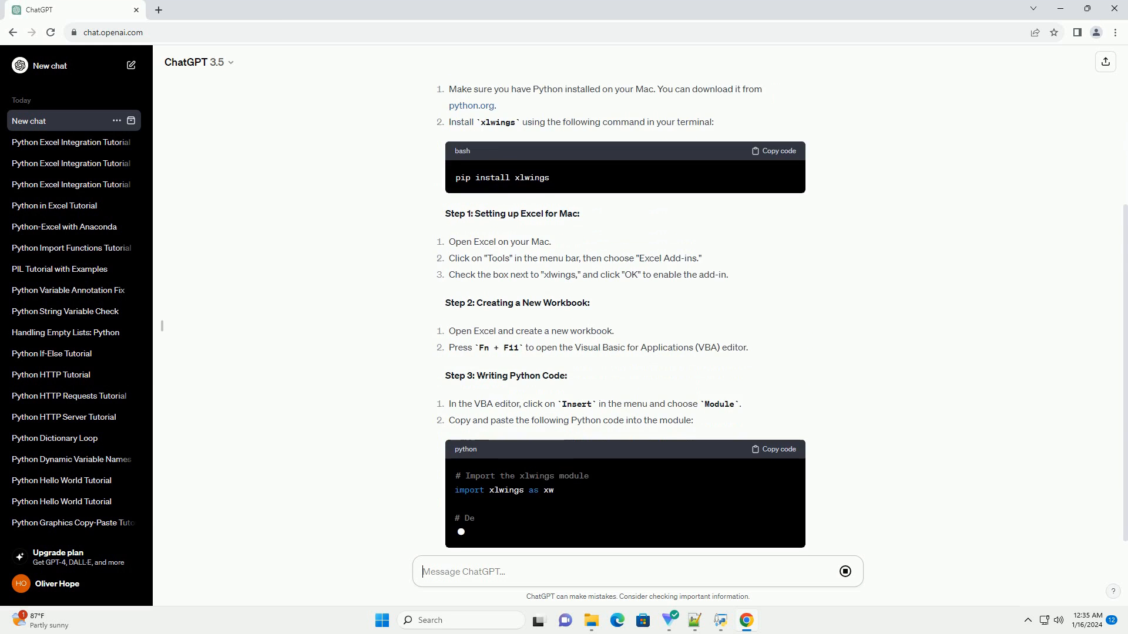
{"action": "scroll", "scroll_direction": "down", "scroll_amount": 3}
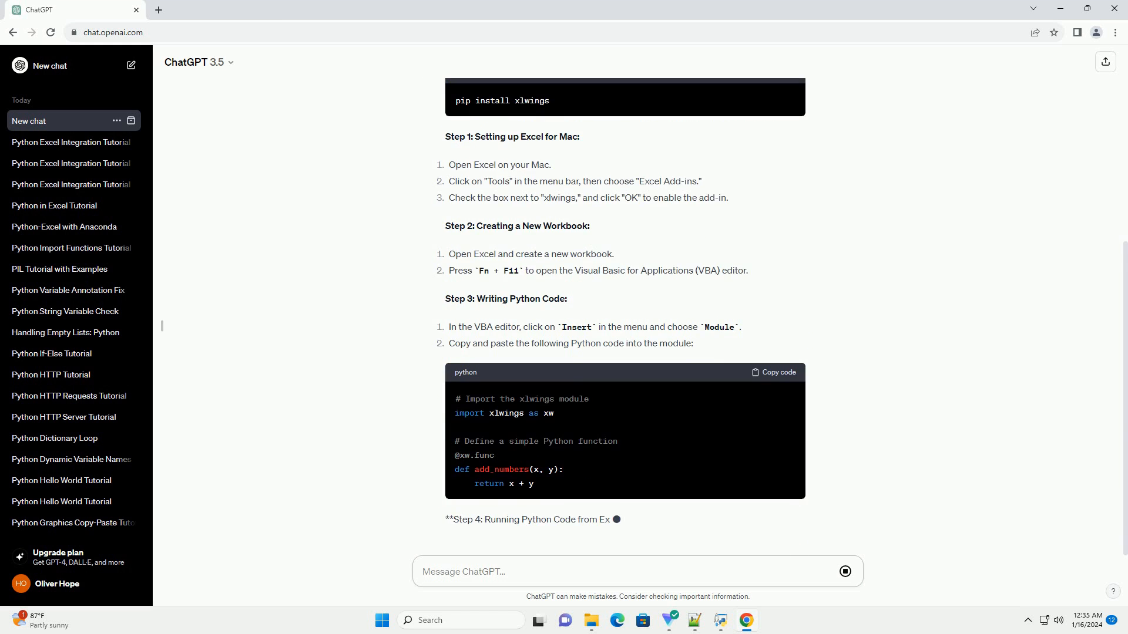
{"action": "scroll", "scroll_direction": "down", "scroll_amount": 3}
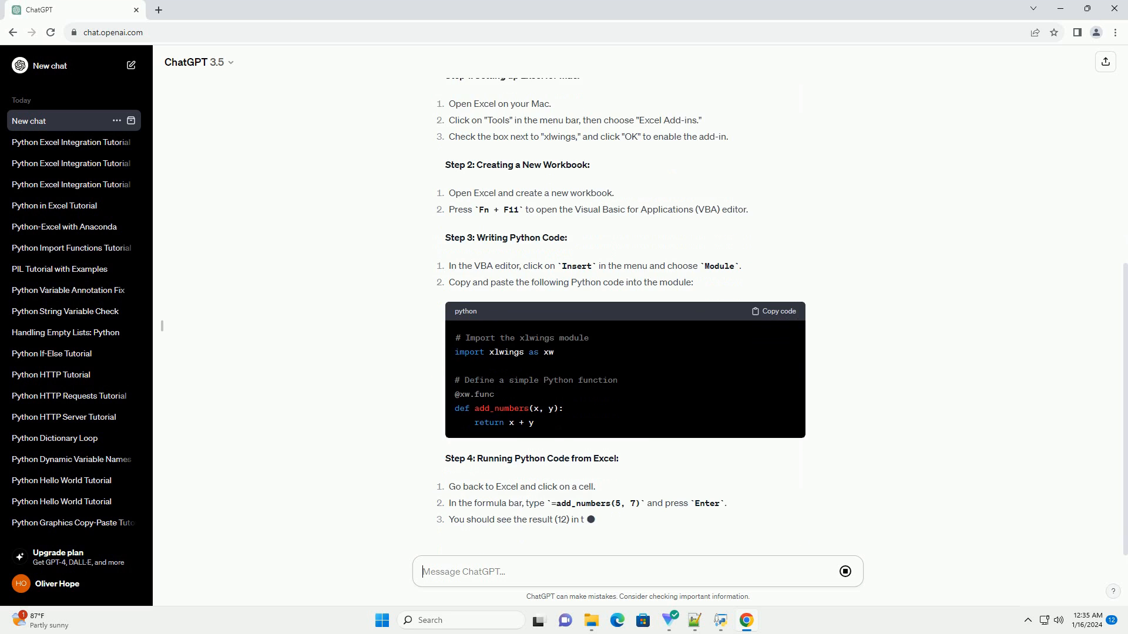
{"action": "scroll", "scroll_direction": "down", "scroll_amount": 3}
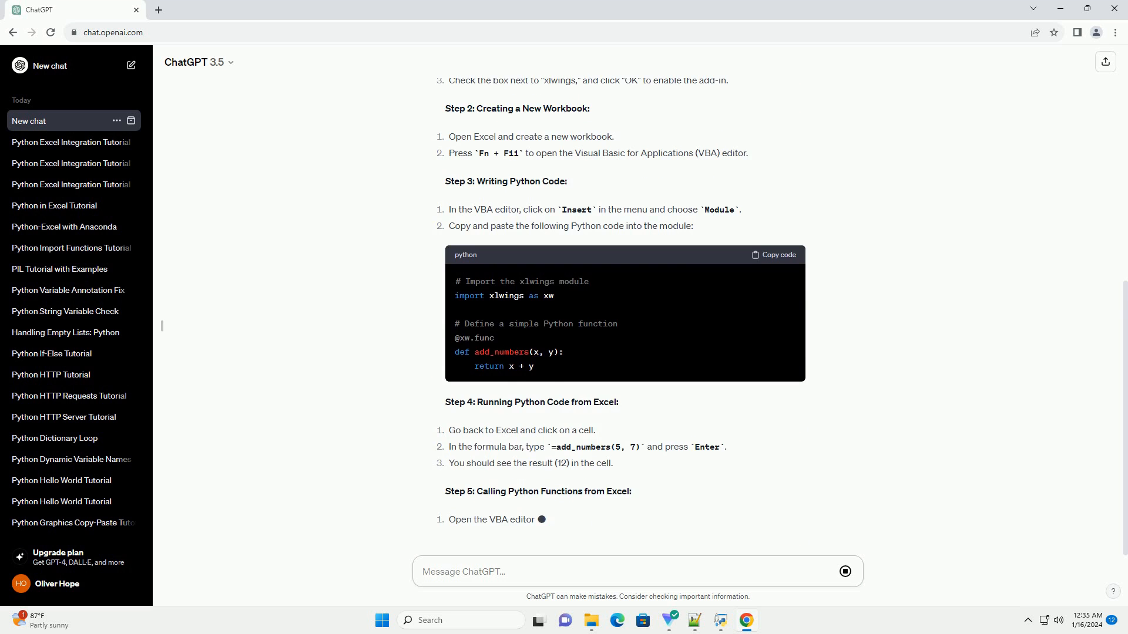
{"action": "scroll", "scroll_direction": "down", "scroll_amount": 3}
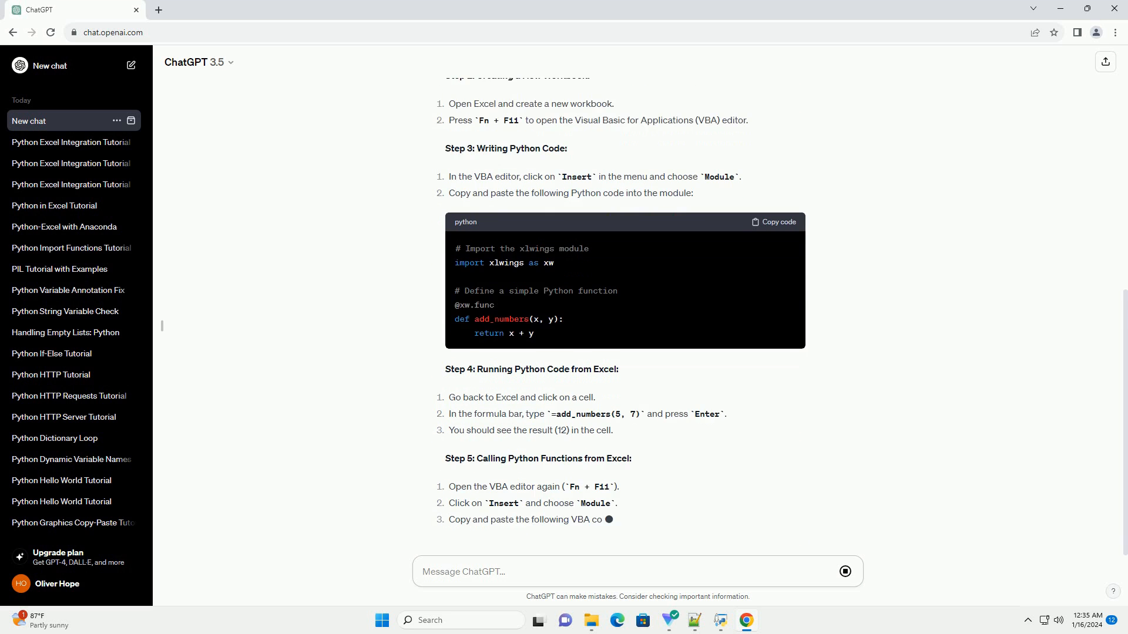
{"action": "scroll", "scroll_direction": "down", "scroll_amount": 3}
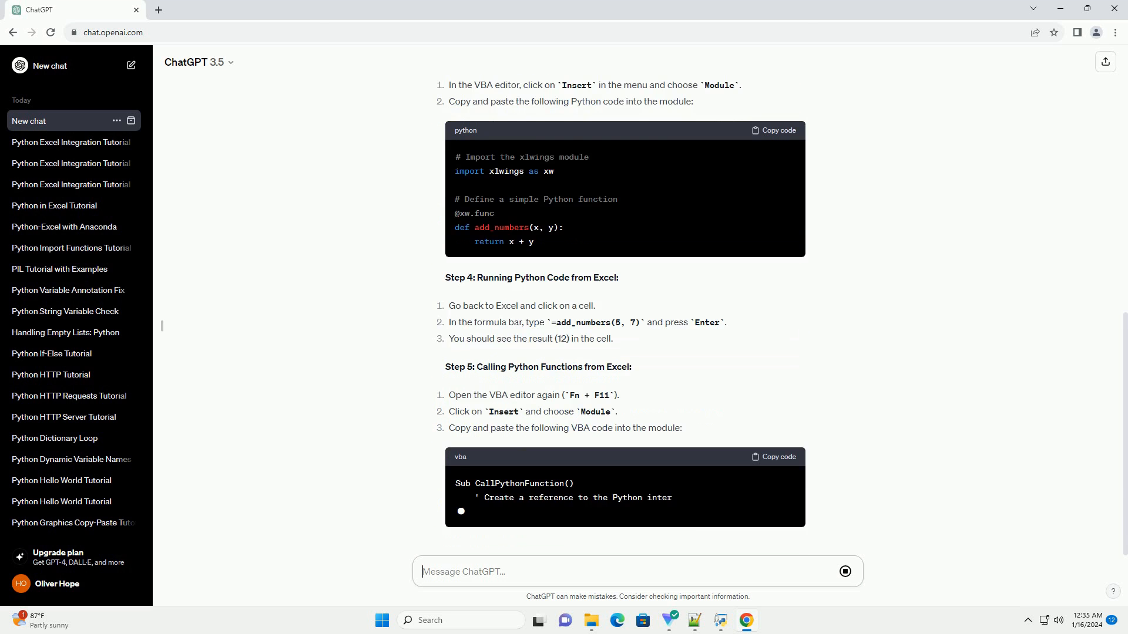
Step: Follow the VBA macro example and conclusion until generation finishes, then focus the message box
{"action": "scroll", "scroll_direction": "down", "scroll_amount": 3}
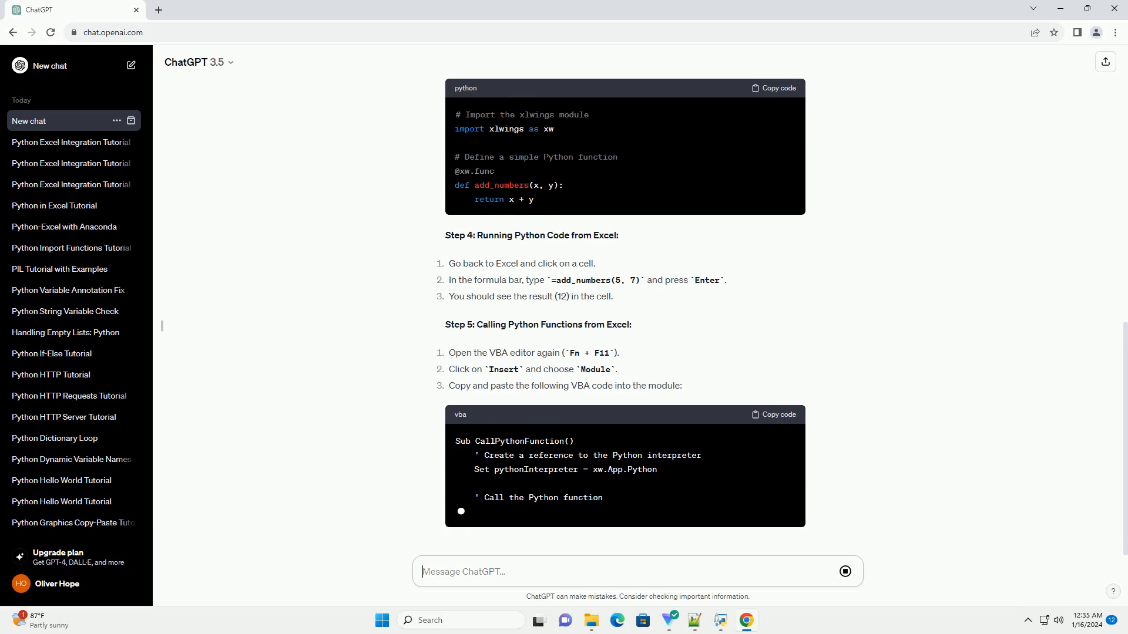
{"action": "scroll", "scroll_direction": "down", "scroll_amount": 3}
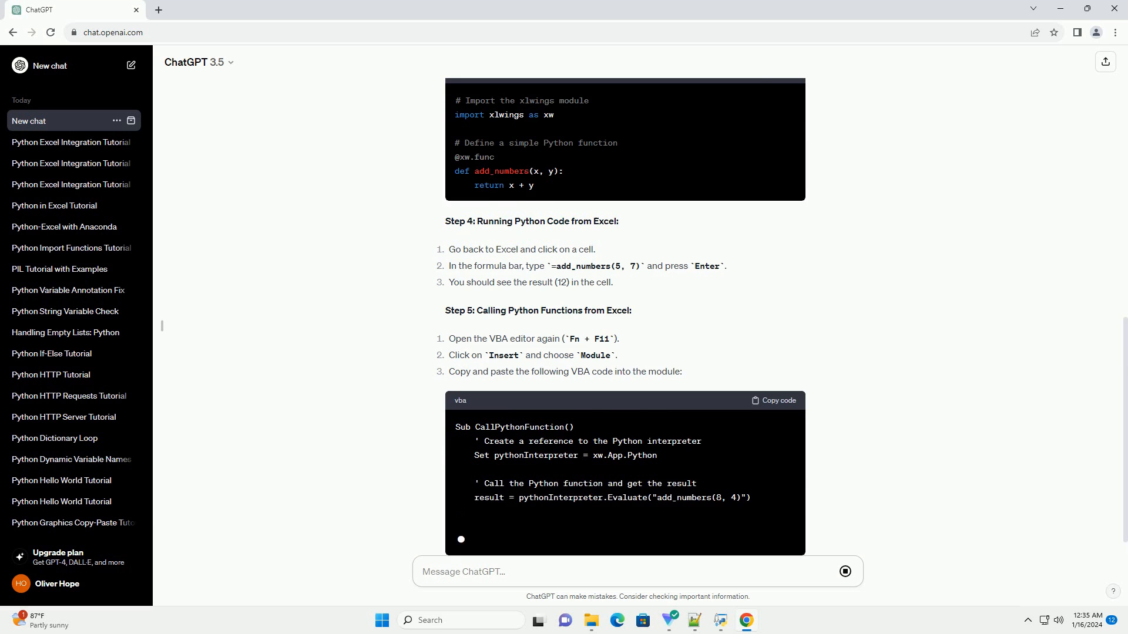
{"action": "scroll", "scroll_direction": "down", "scroll_amount": 3}
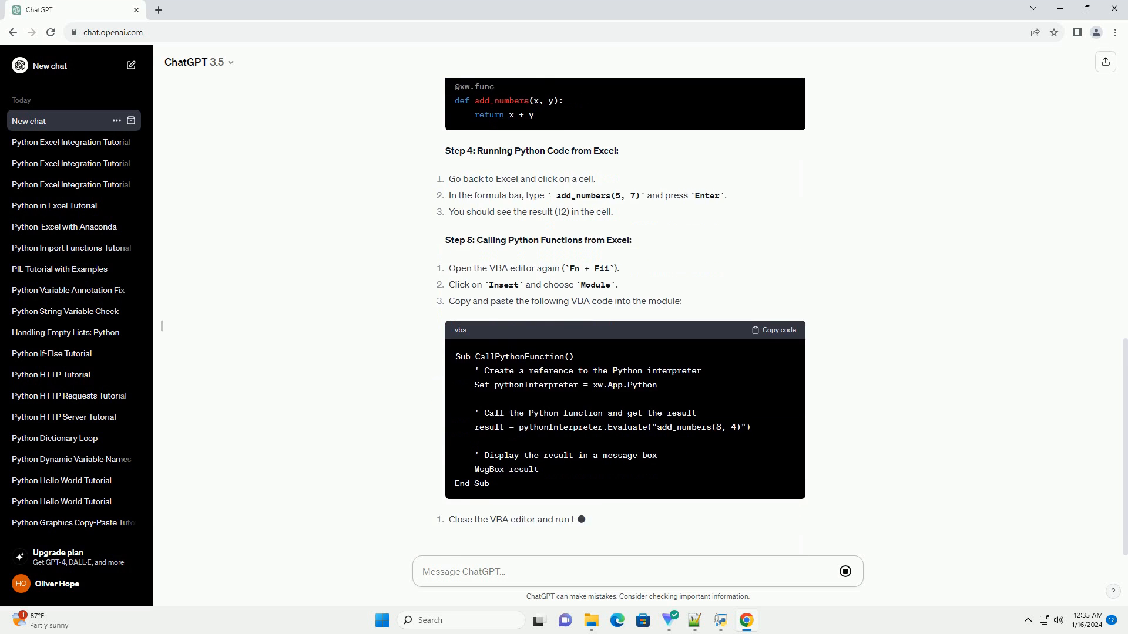
{"action": "scroll", "scroll_direction": "down", "scroll_amount": 3}
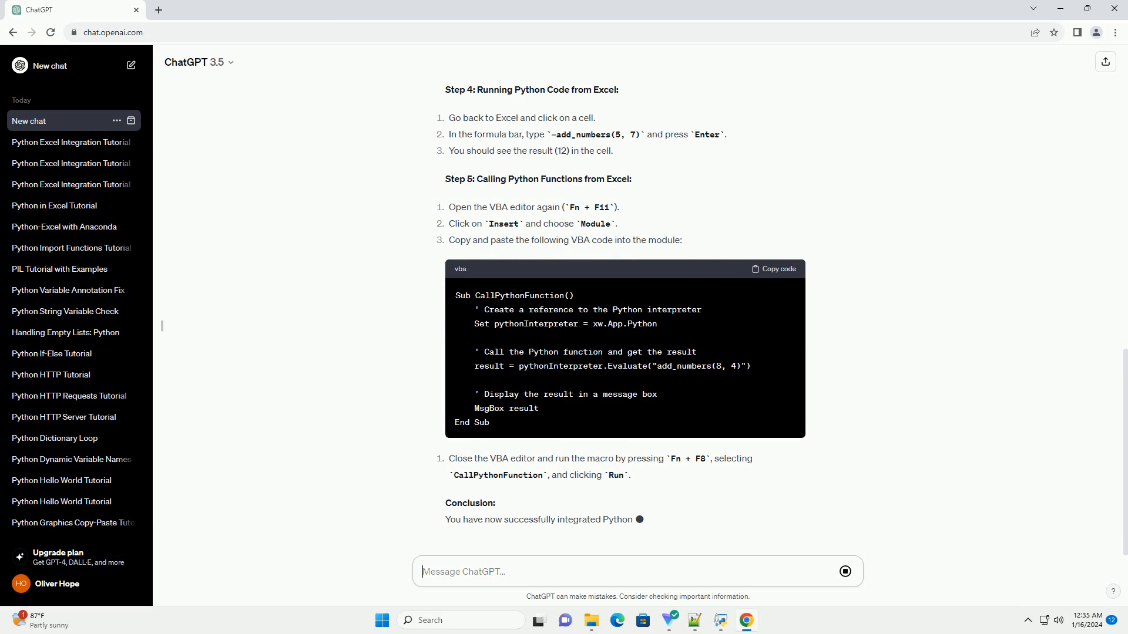
{"action": "scroll", "scroll_direction": "down", "scroll_amount": 3}
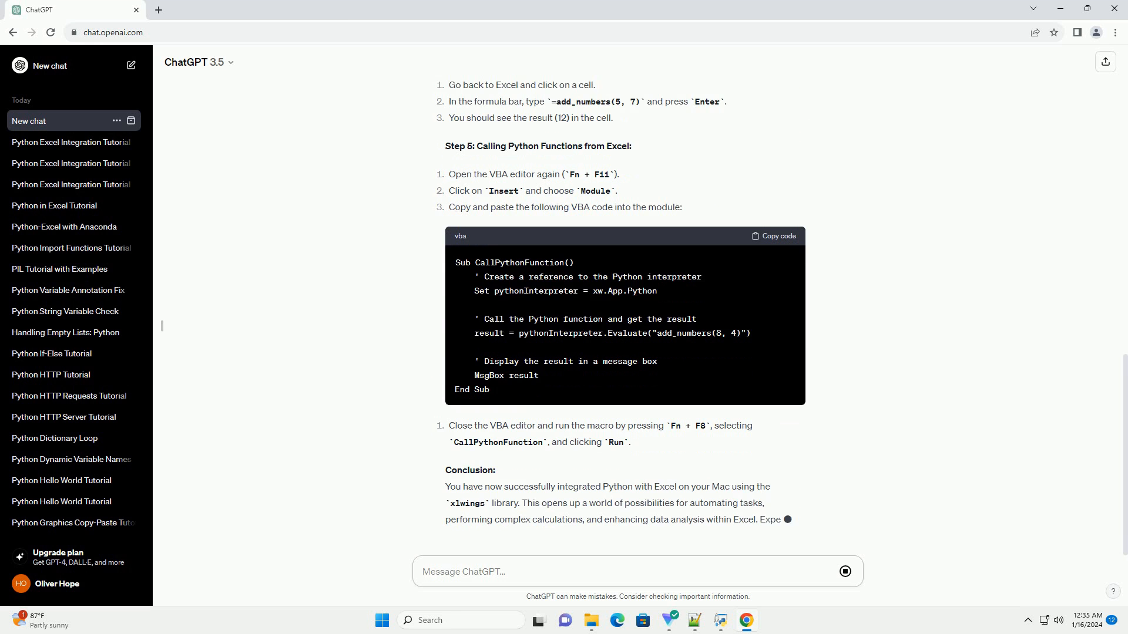
{"action": "scroll", "scroll_direction": "down", "scroll_amount": 3}
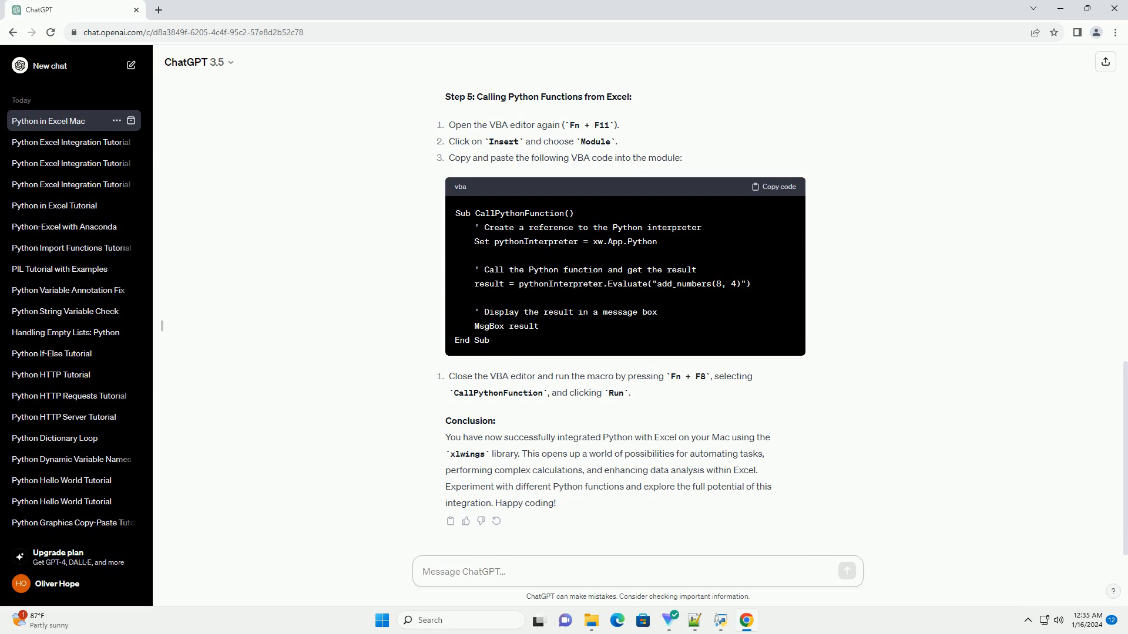
{"action": "left_click", "coordinate": [637, 572]}
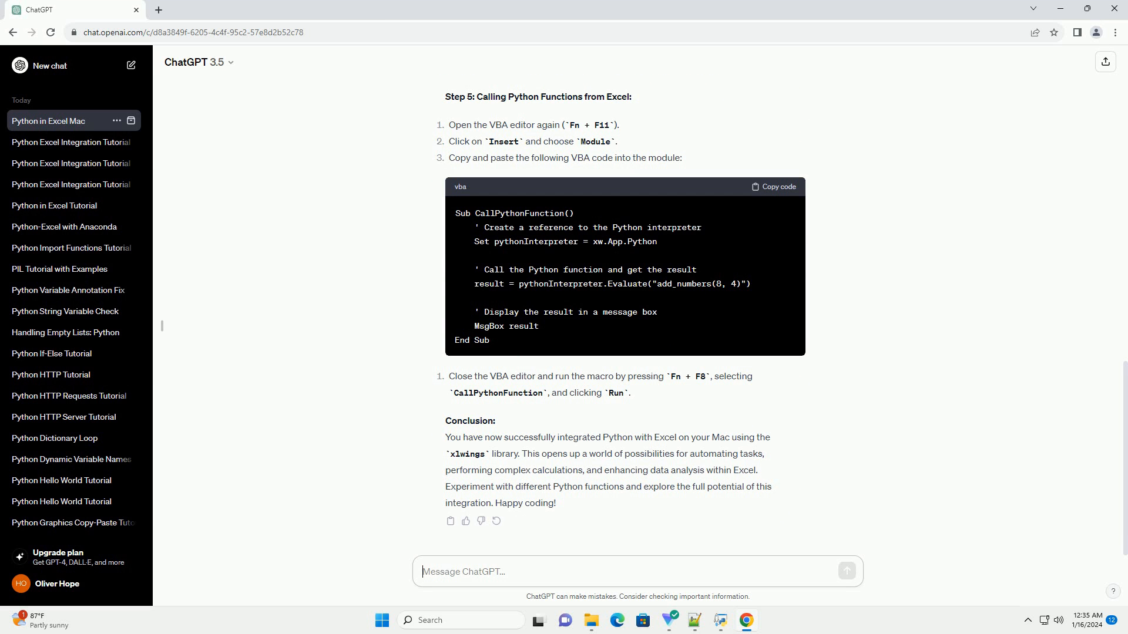